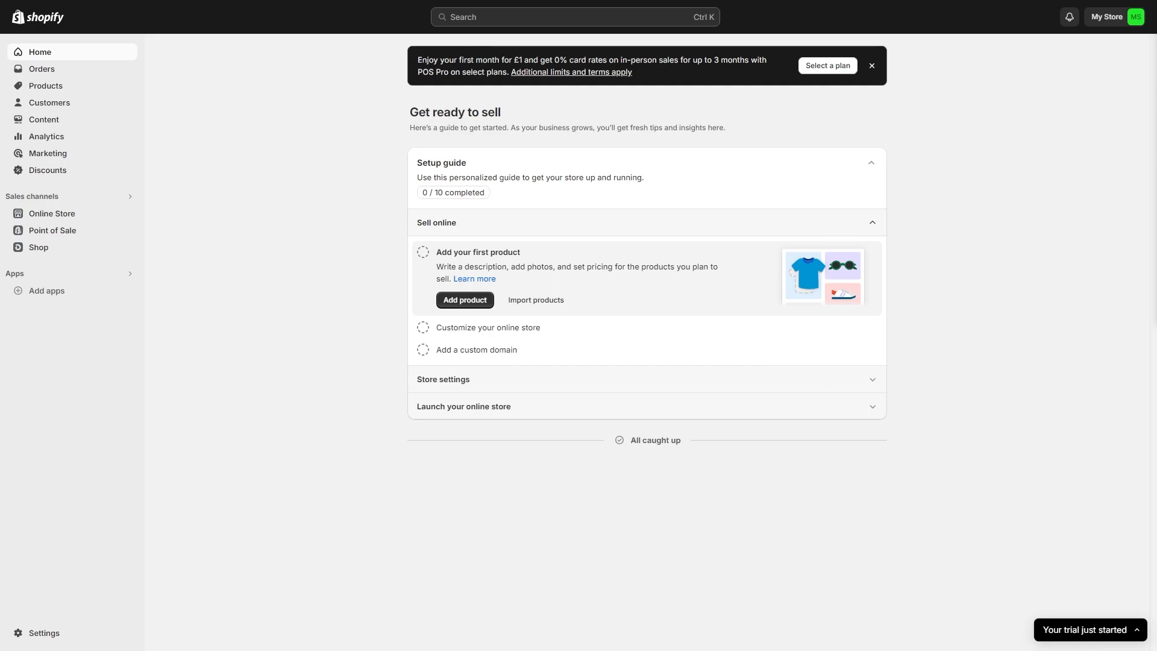
mouse_move(940, 311)
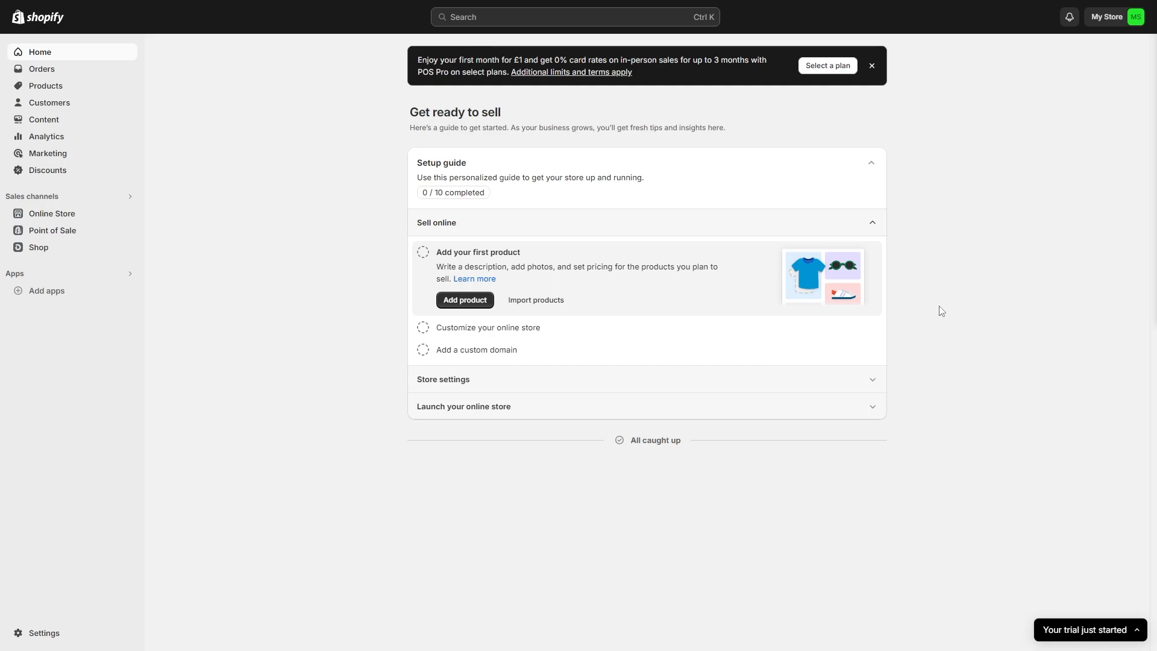
mouse_move(53, 638)
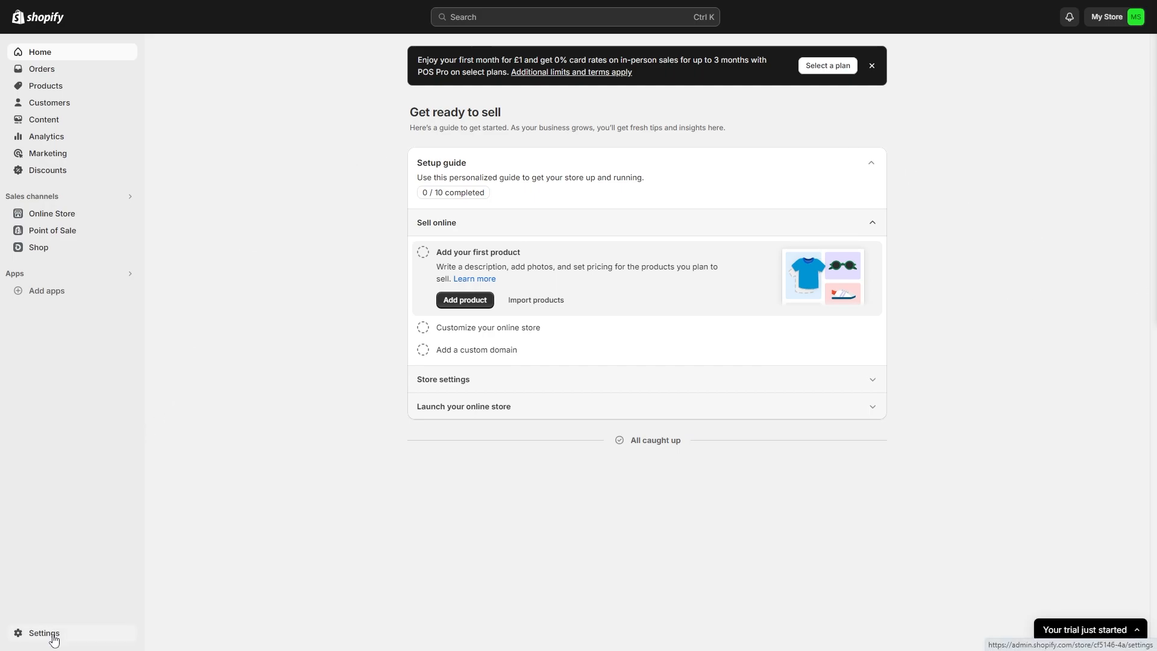
- Go to the store's Settings so the Payments page lists Shopify Payments, PayPal and Amazon Pay
click(43, 633)
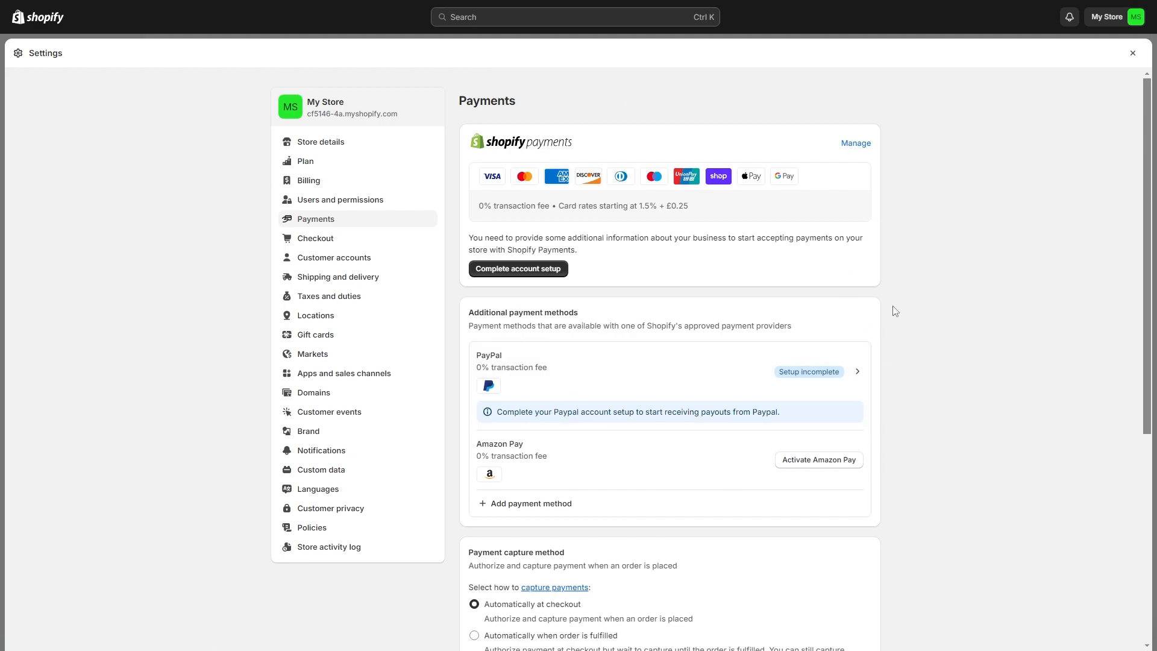
mouse_move(626, 439)
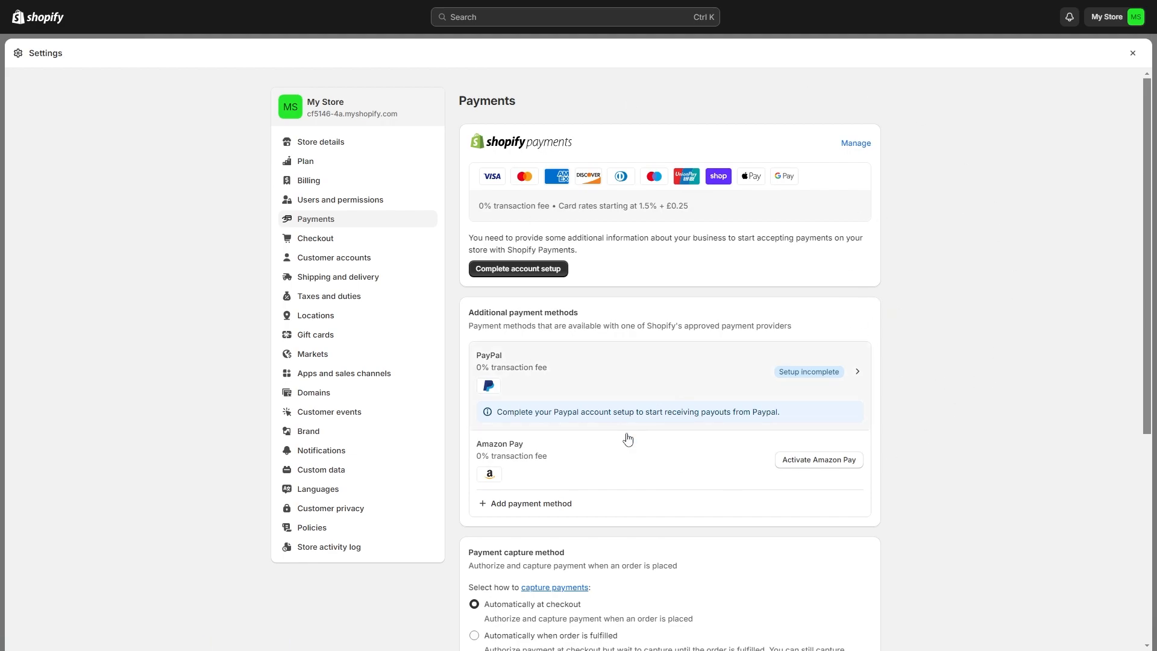
- Search the Add payment method screen for 'stripe' by method and by provider, finding no results
click(530, 503)
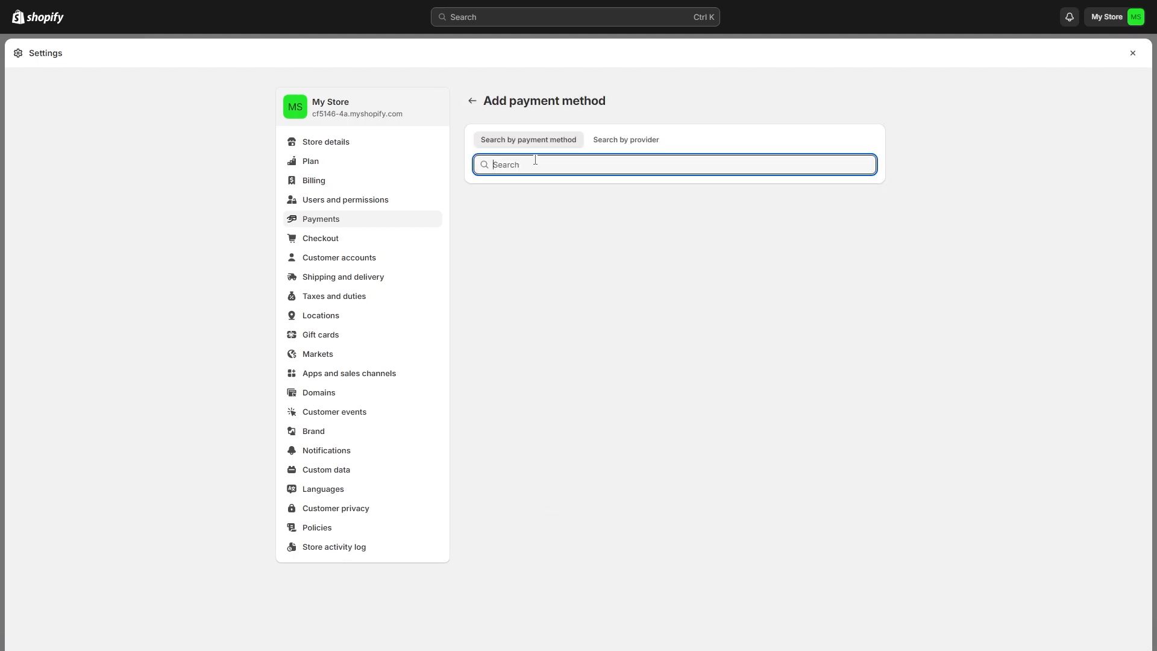
text(stripe)
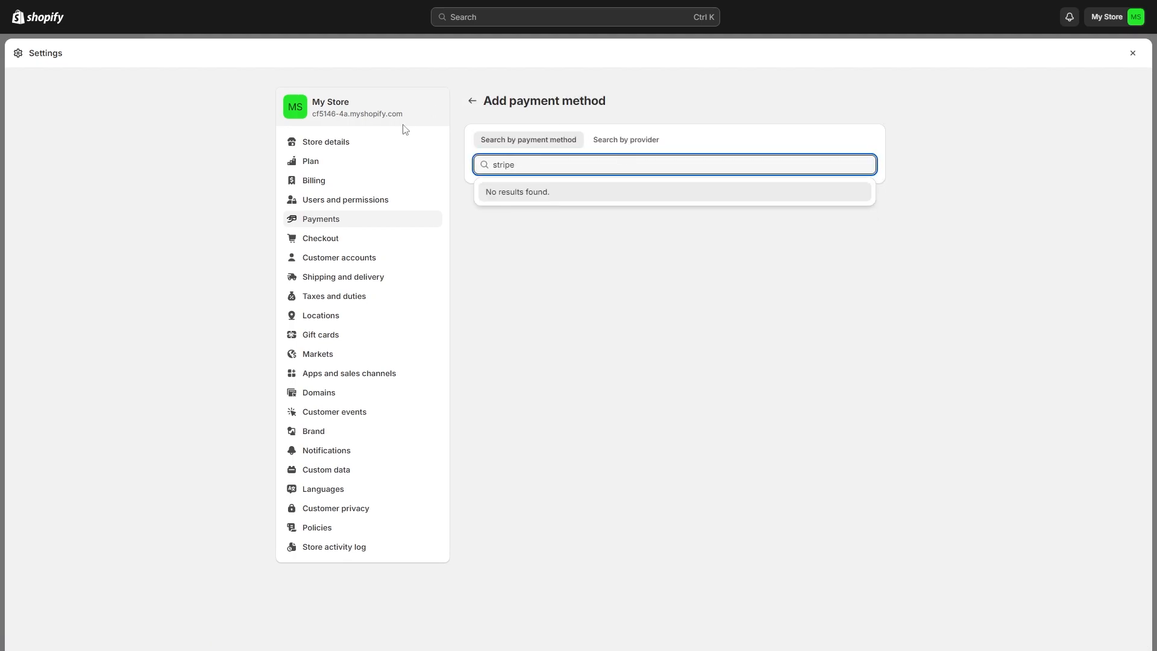
mouse_move(636, 131)
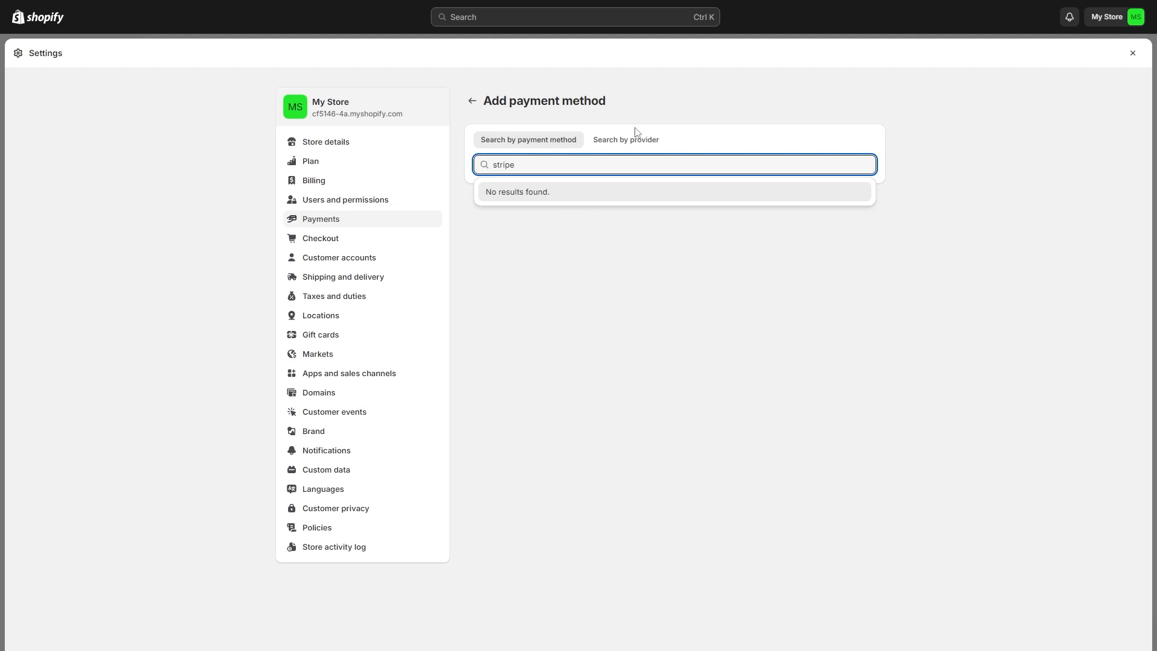
click(627, 140)
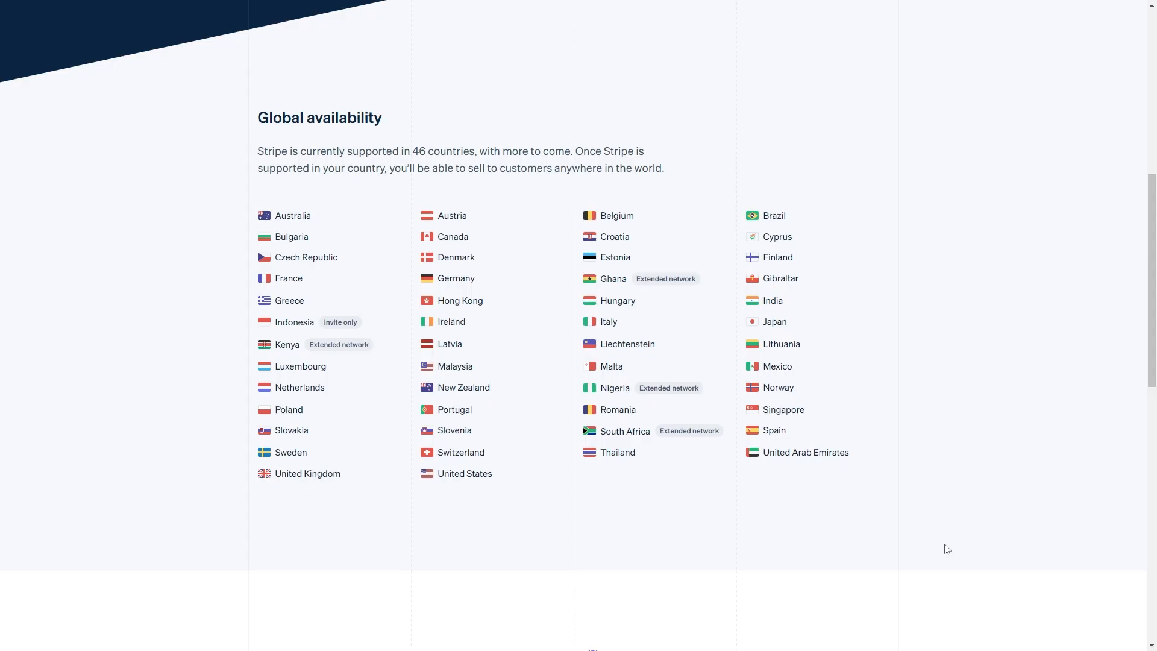
mouse_move(58, 231)
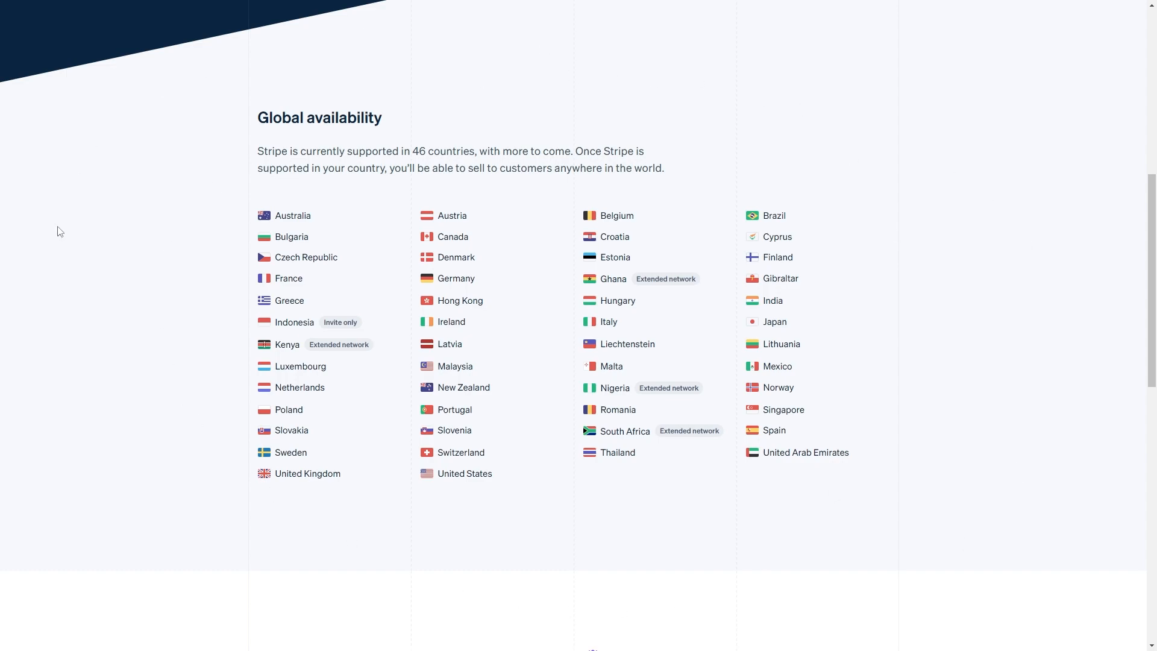
mouse_move(667, 551)
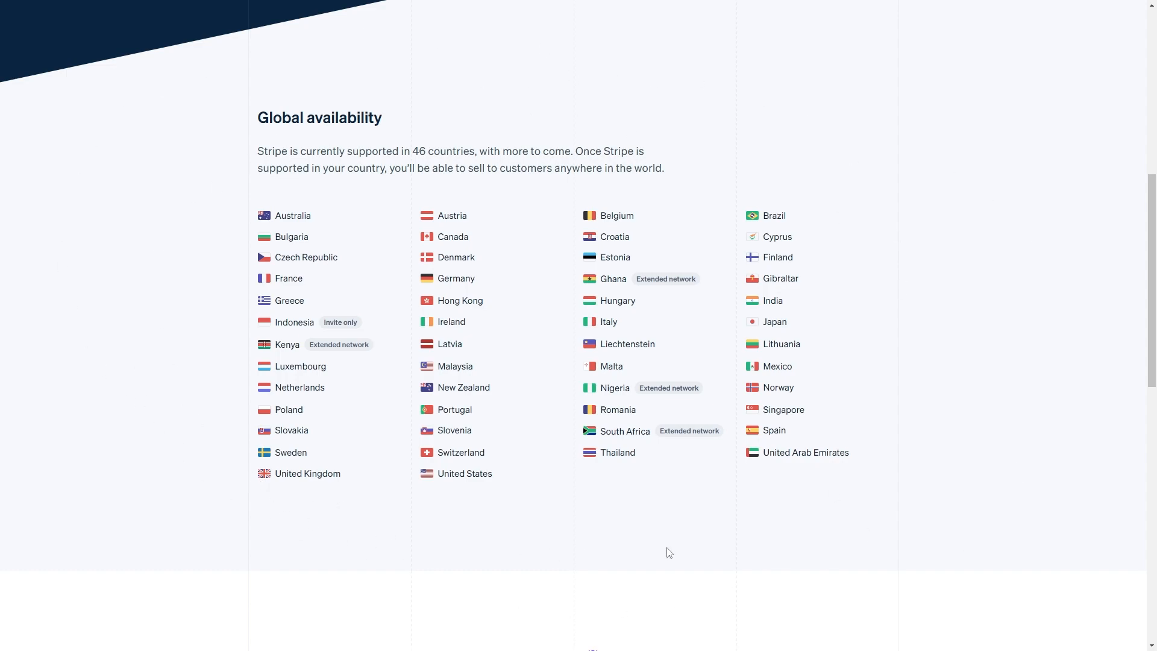
mouse_move(188, 309)
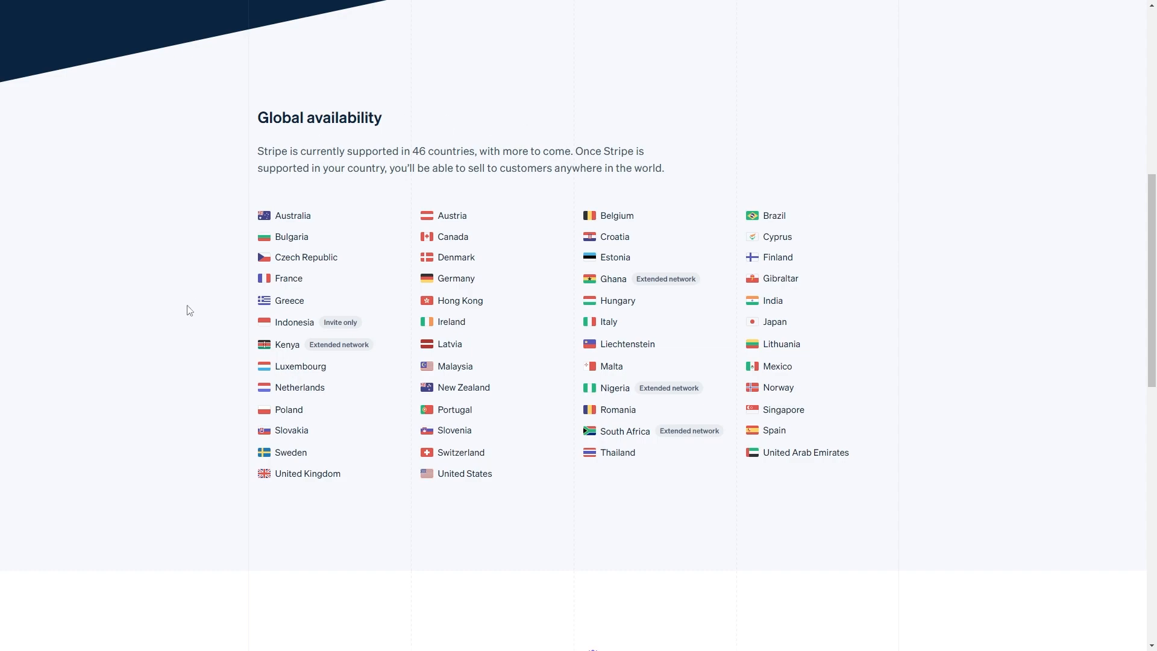
mouse_move(680, 521)
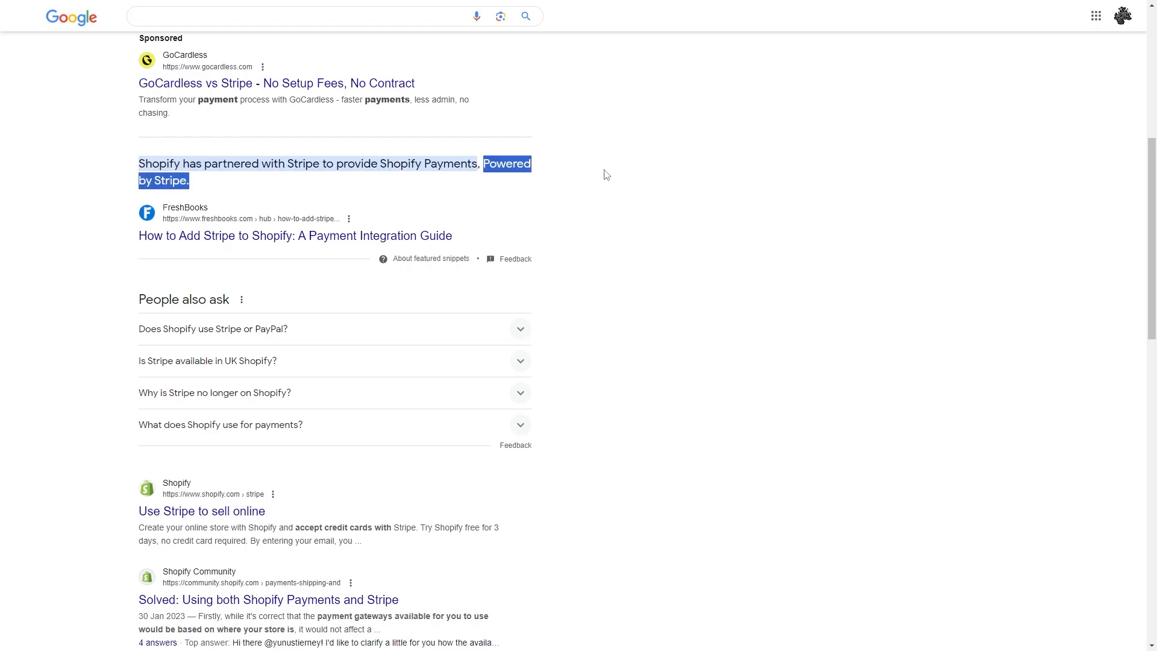
mouse_move(706, 186)
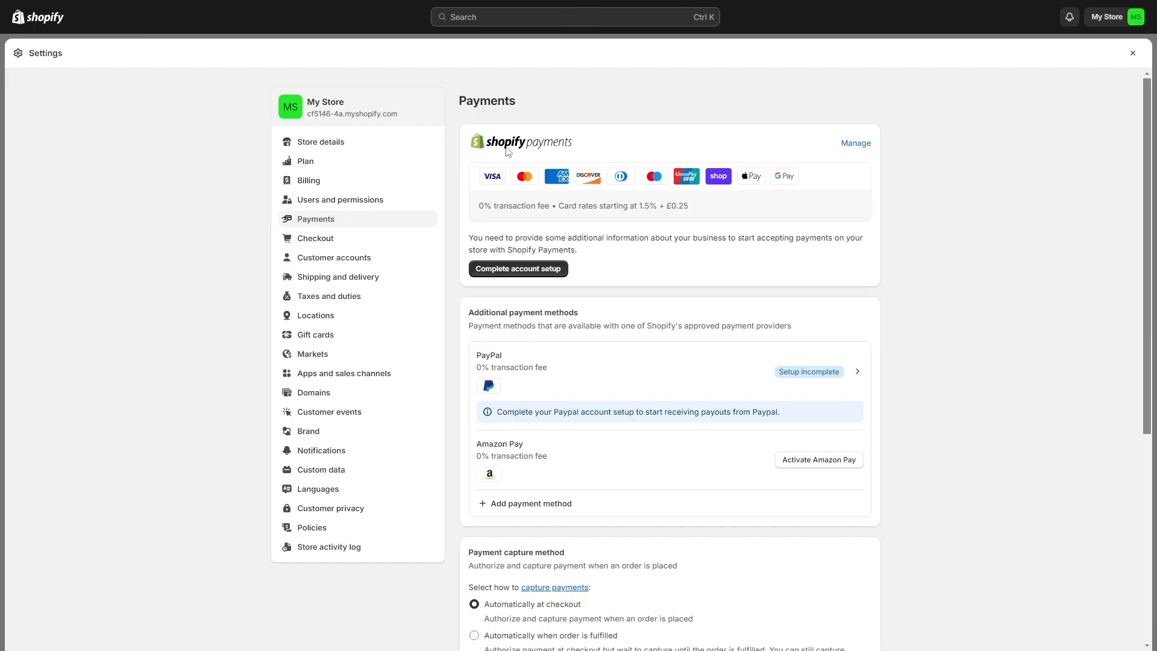
mouse_move(528, 230)
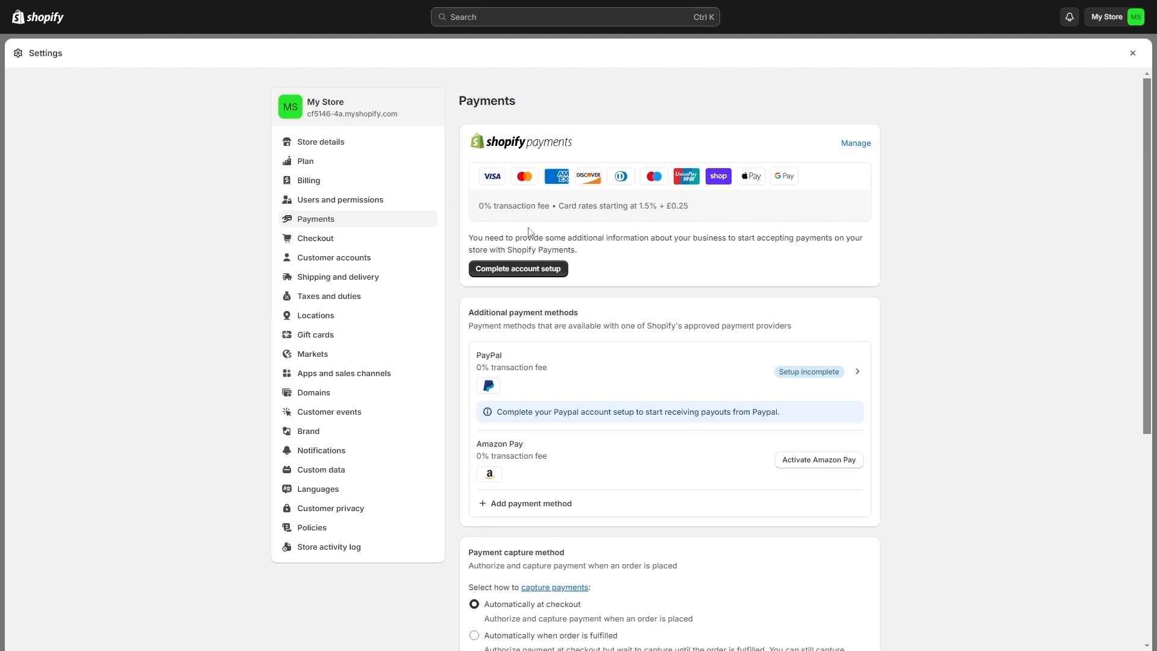
mouse_move(576, 176)
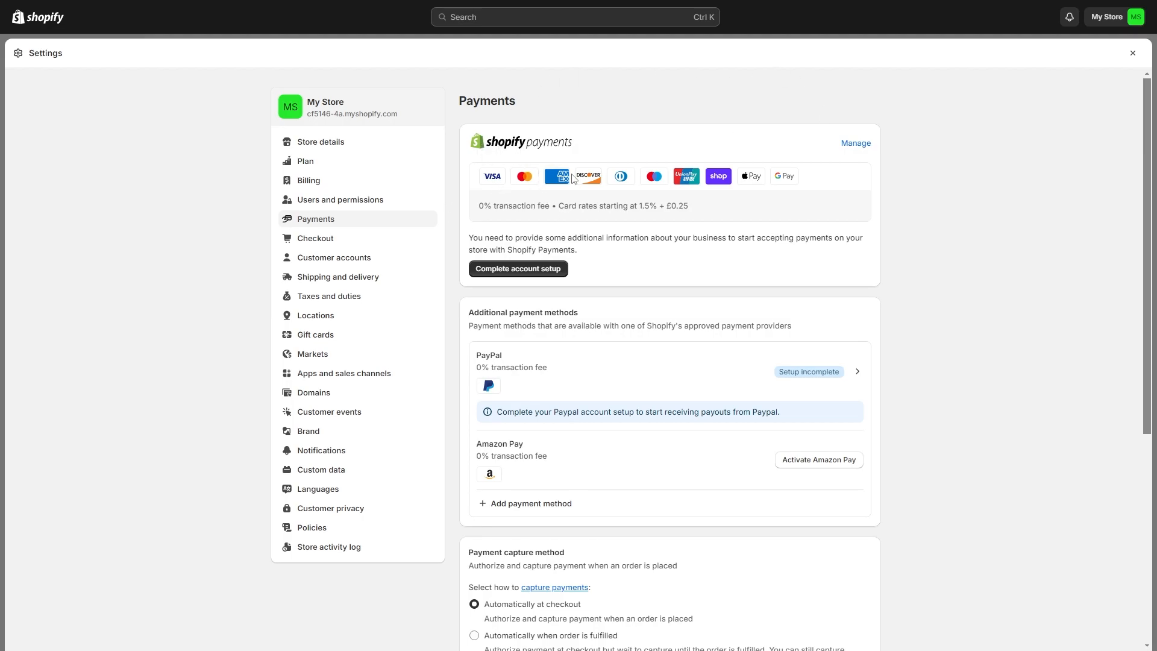
mouse_move(635, 237)
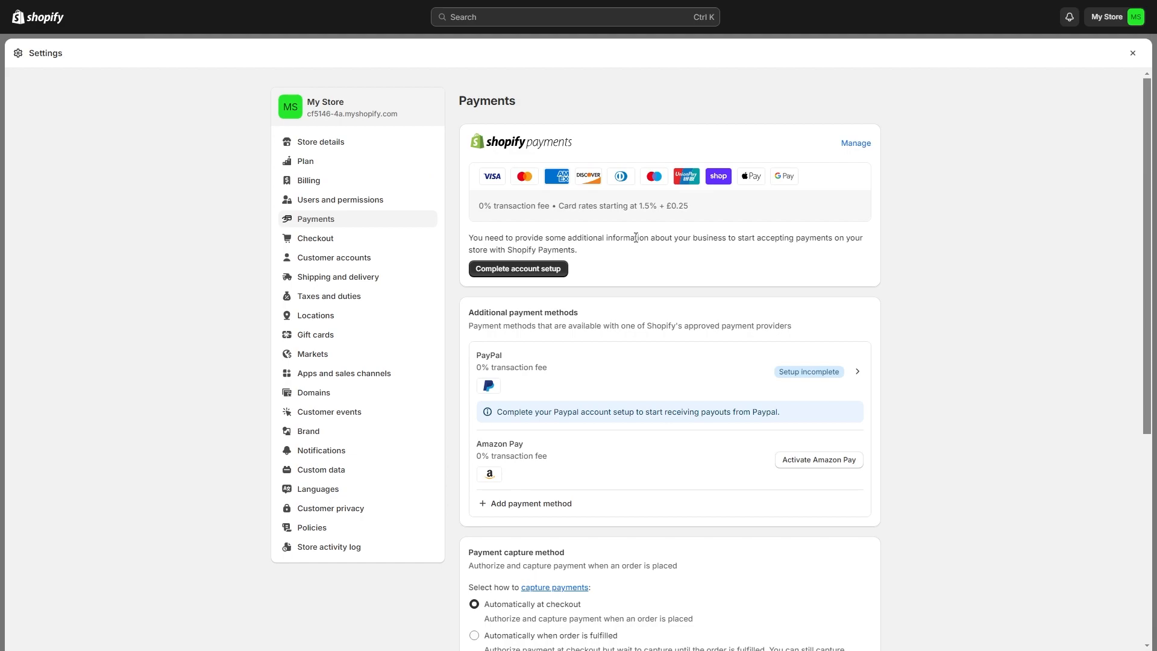
mouse_move(558, 243)
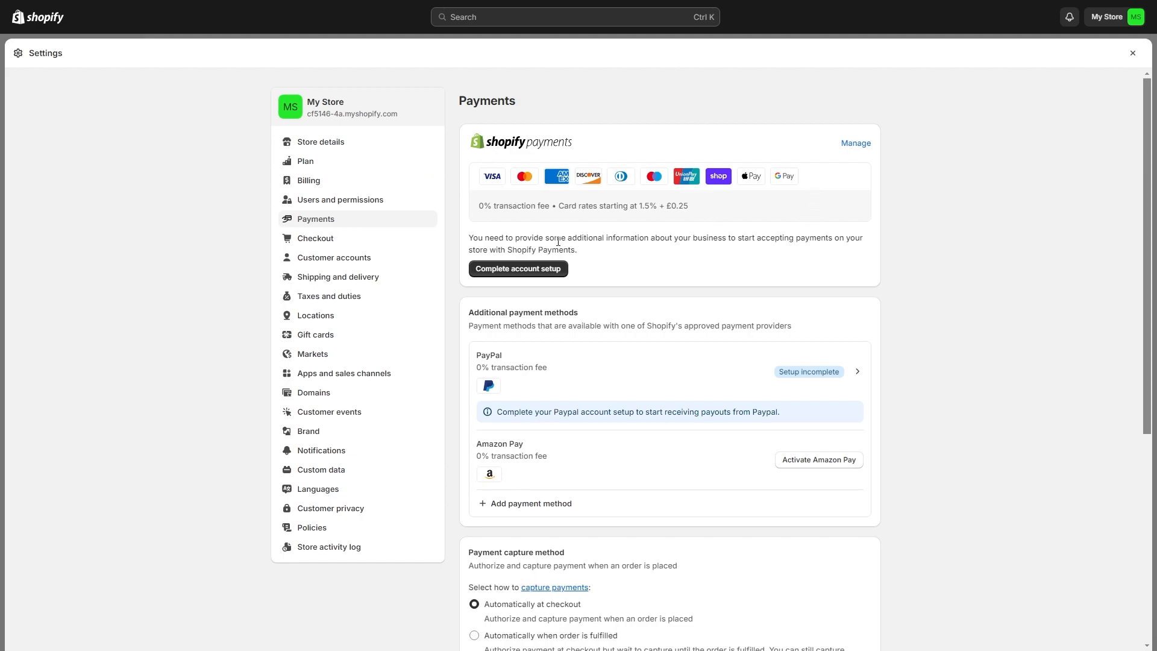
mouse_move(704, 251)
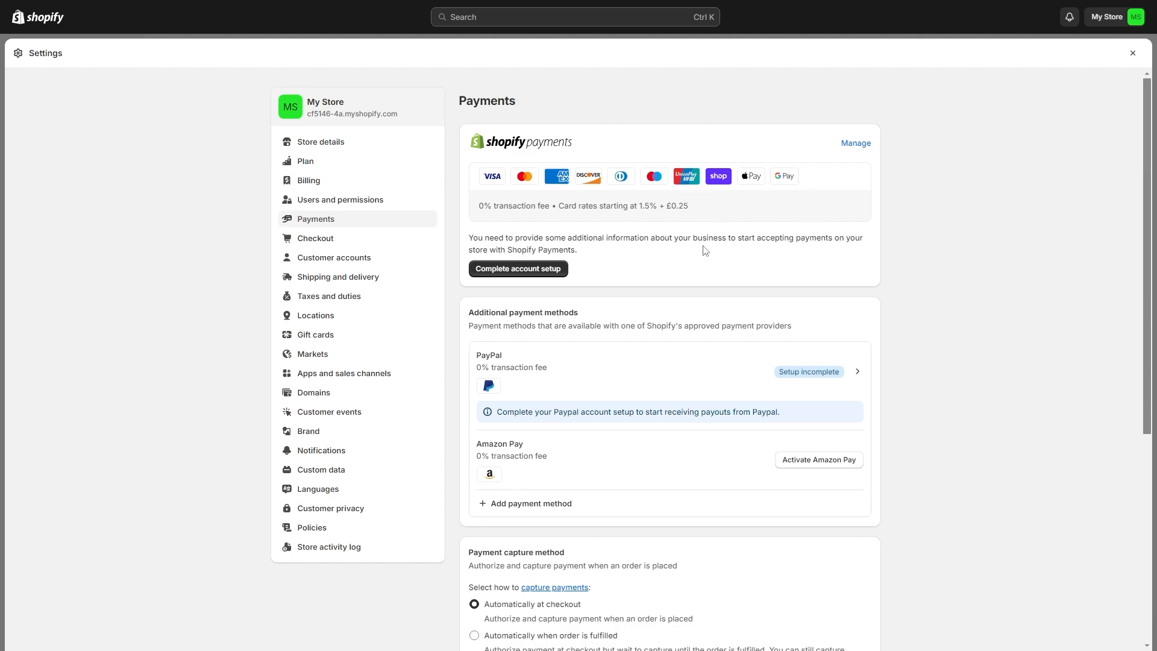
mouse_move(709, 241)
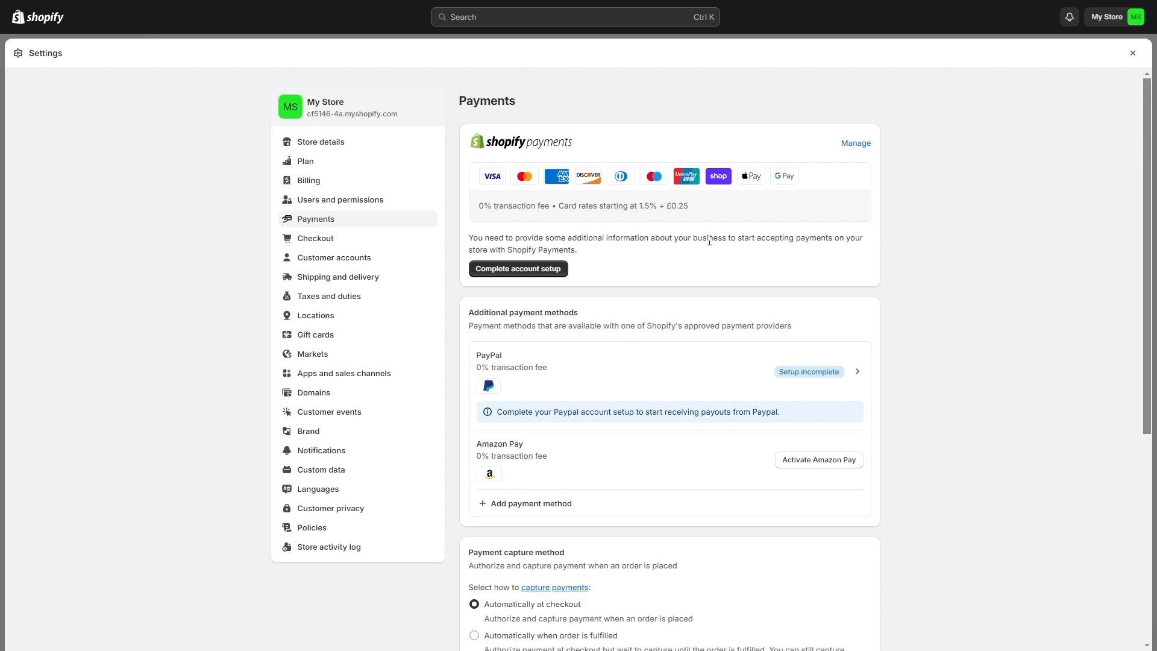
mouse_move(561, 167)
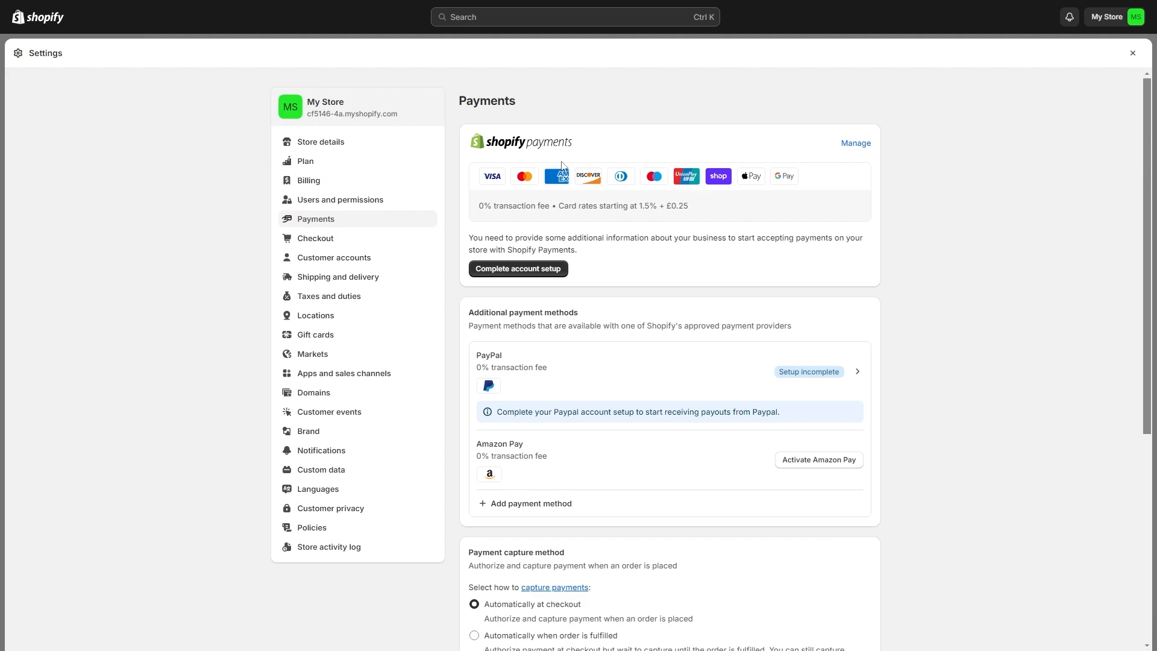
mouse_move(593, 84)
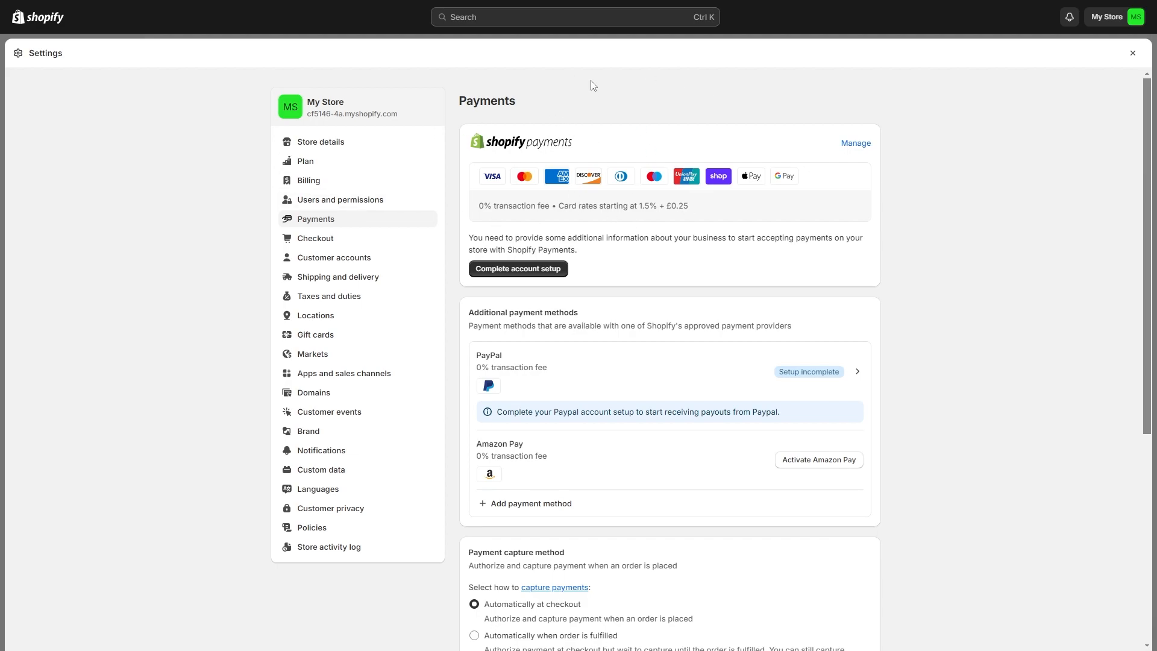
mouse_move(622, 176)
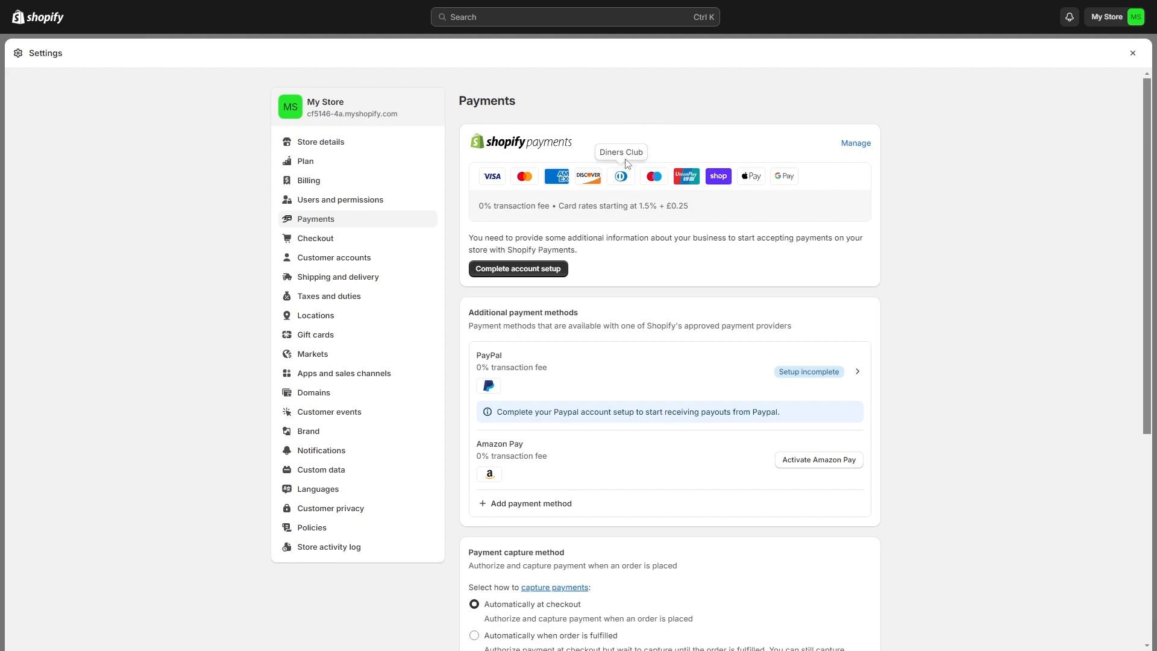
mouse_move(670, 153)
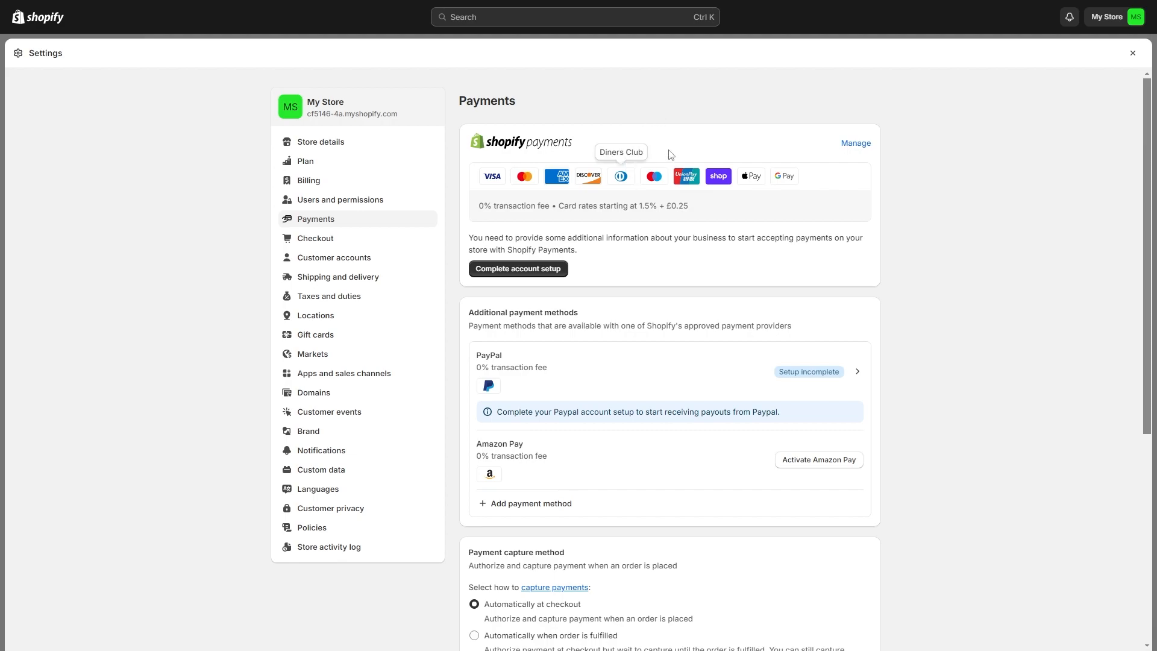
mouse_move(588, 176)
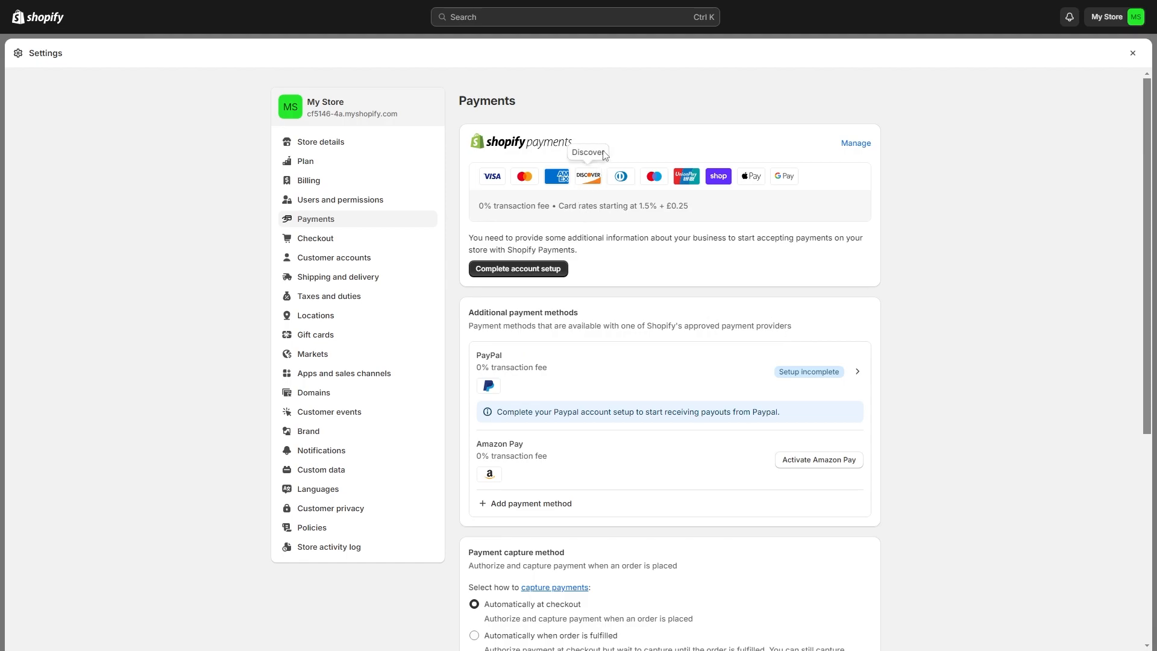
mouse_move(730, 263)
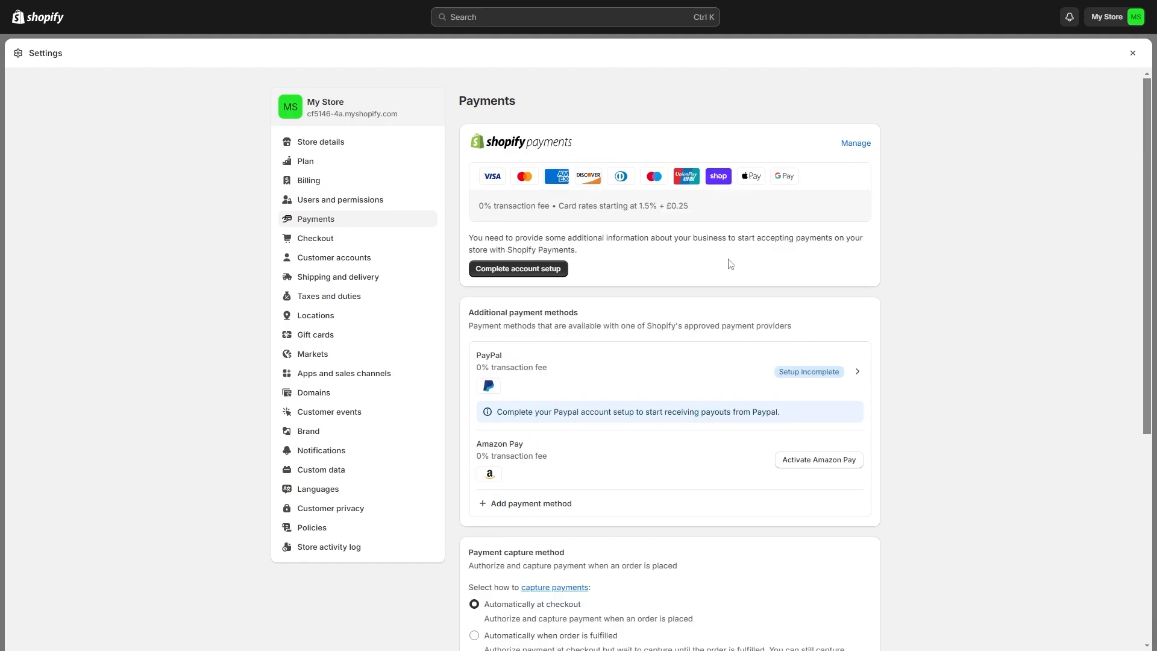
mouse_move(520, 203)
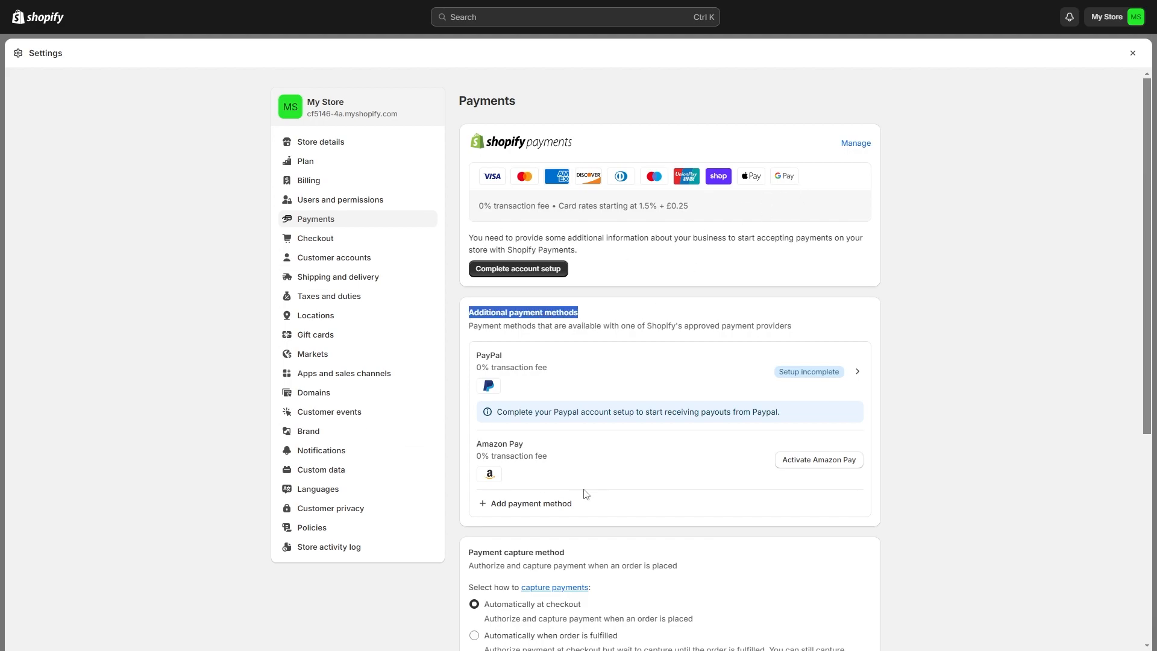
- Return to the Add payment method screen with an empty search
click(531, 504)
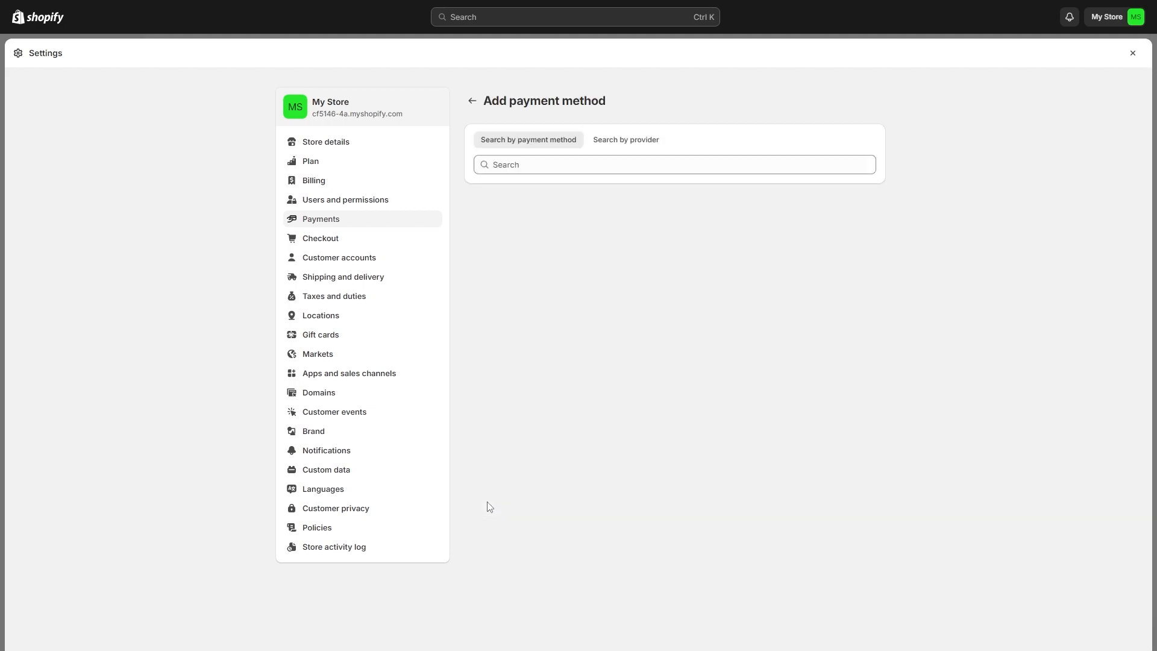
mouse_move(827, 463)
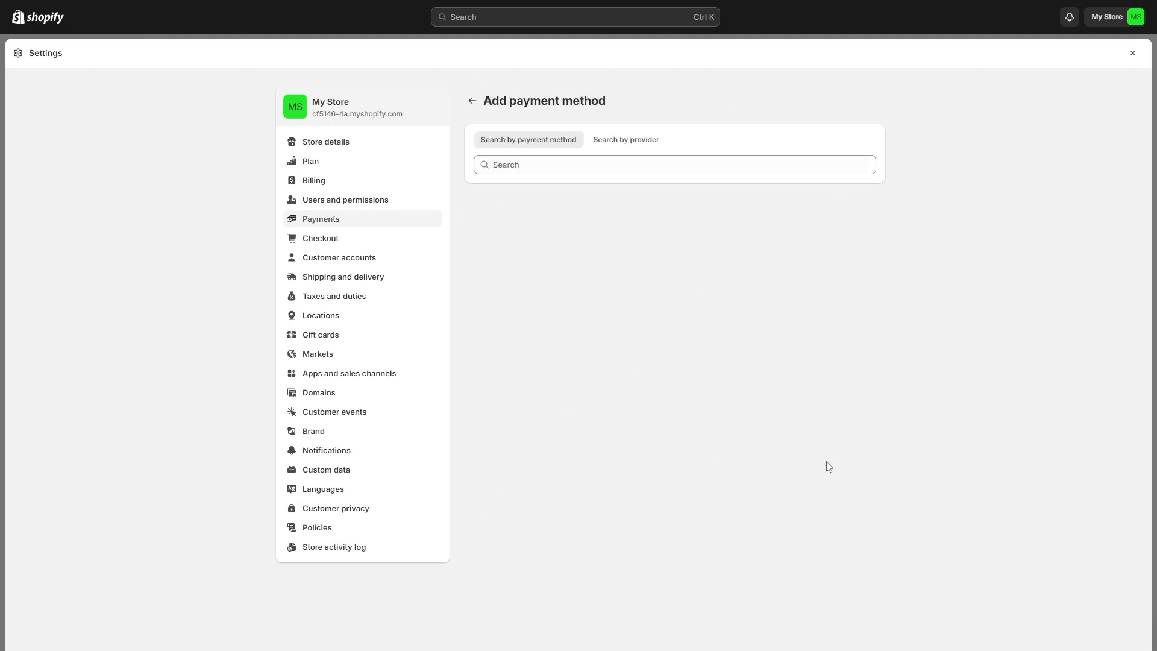
mouse_move(725, 211)
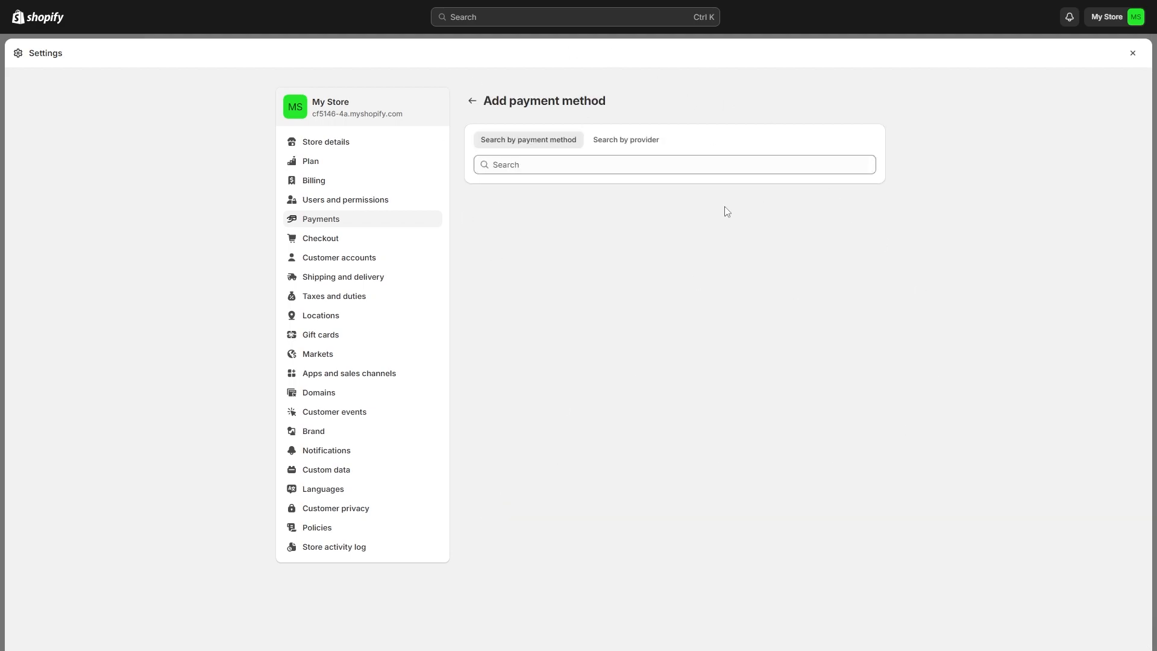